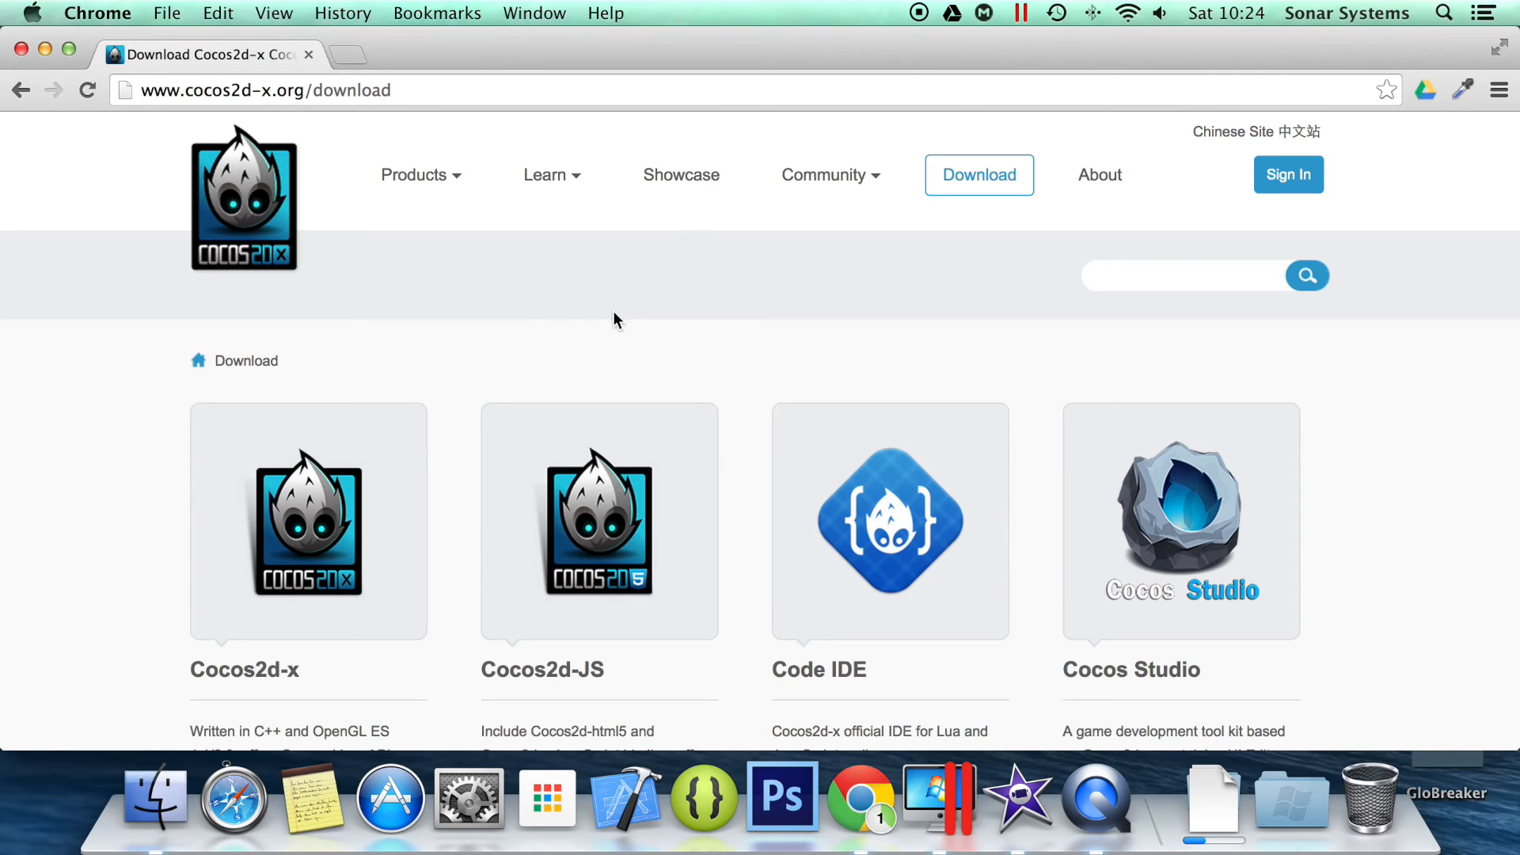
Step: Scroll the Cocos2d-x download page until the Cocos2d-JS Download v3.0 button is in view
left_click(830, 175)
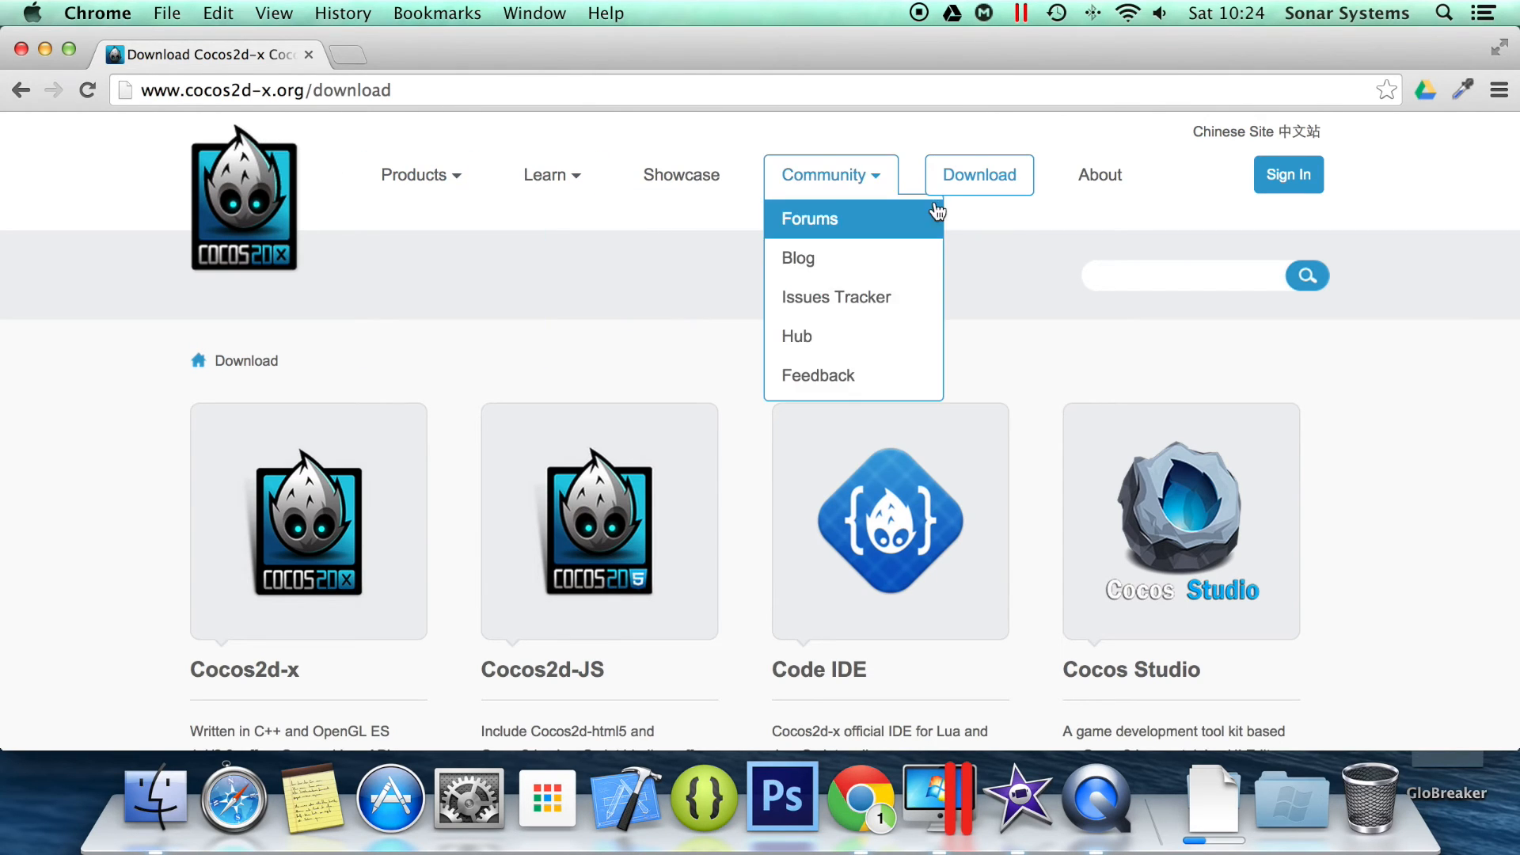
scroll("down", 3)
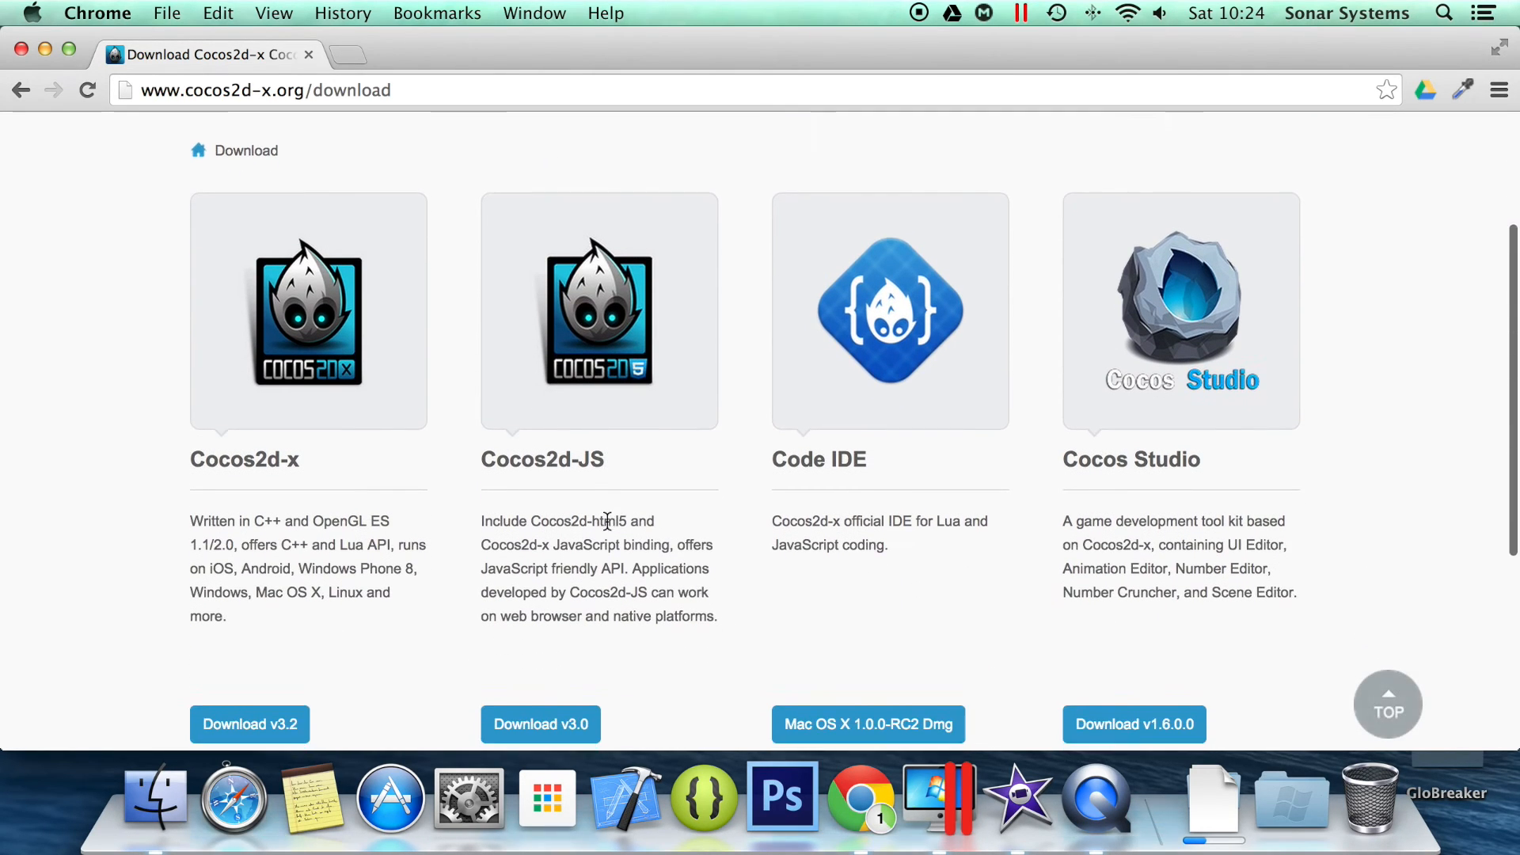
scroll("down", 3)
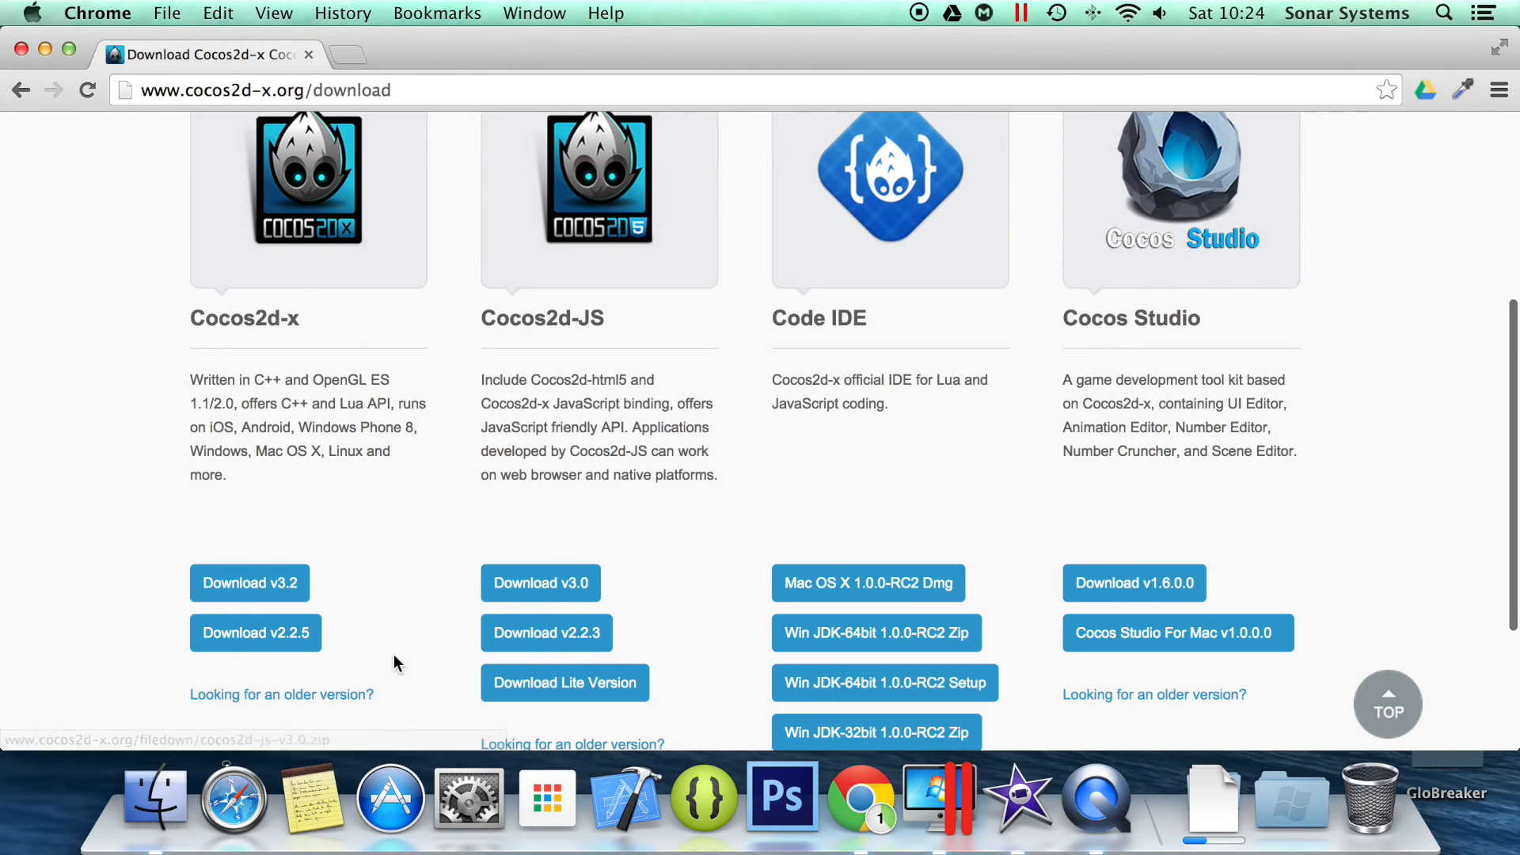
mouse_move(541, 551)
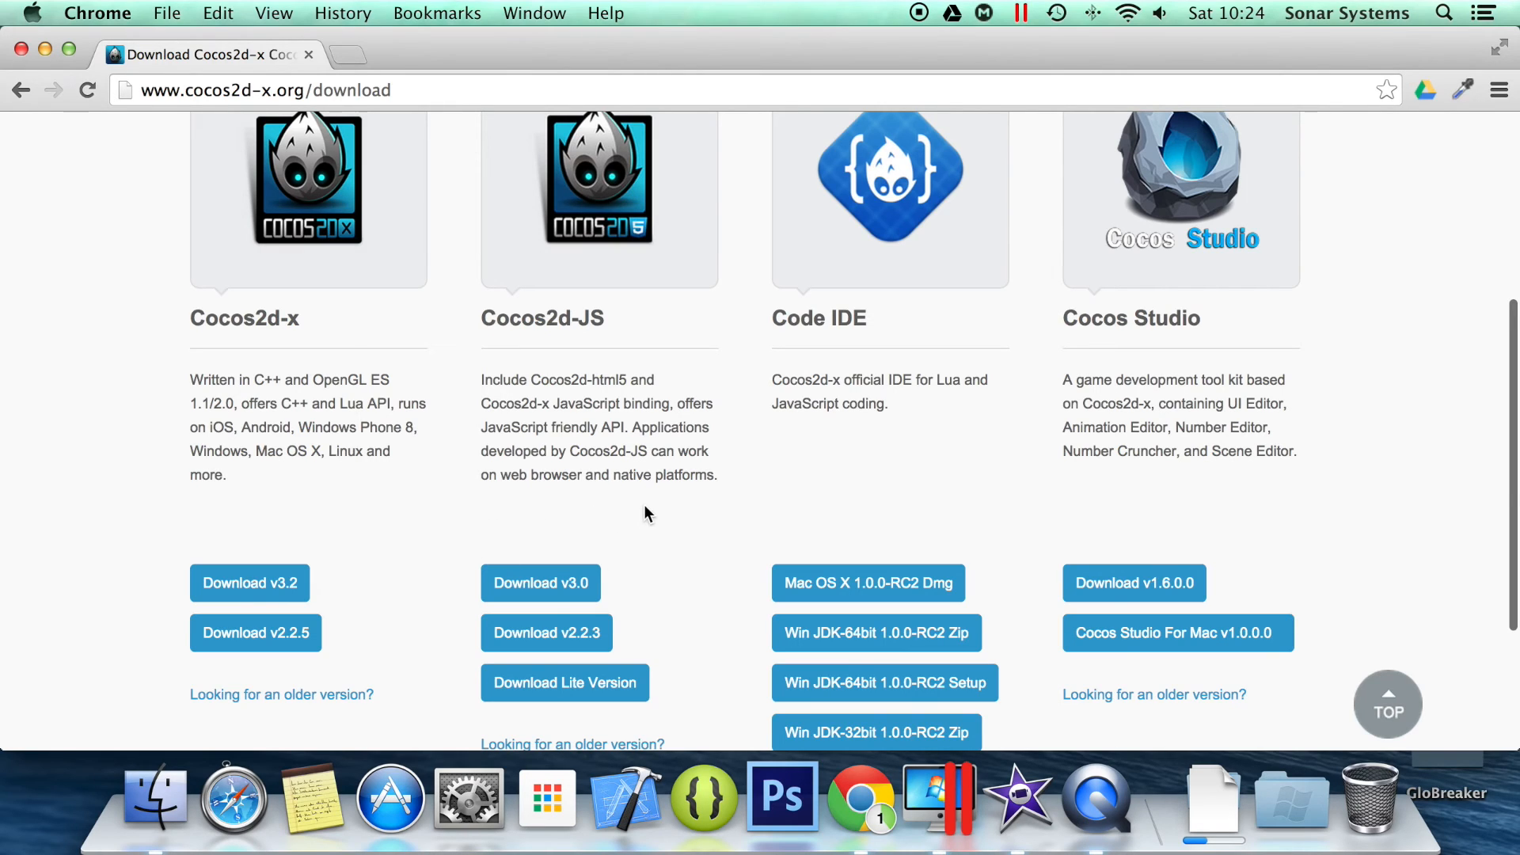
mouse_move(615, 475)
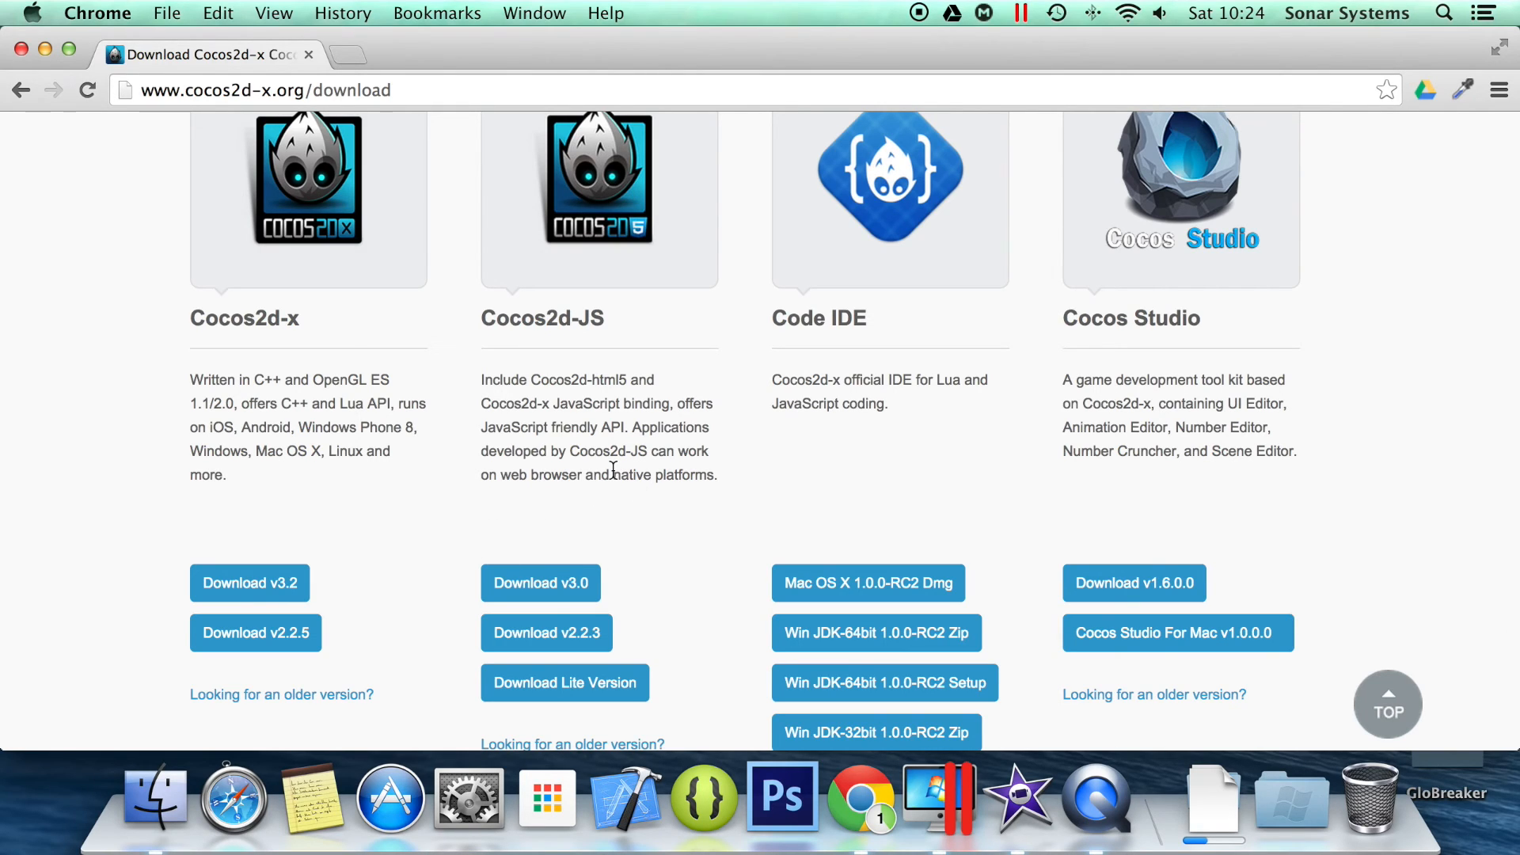